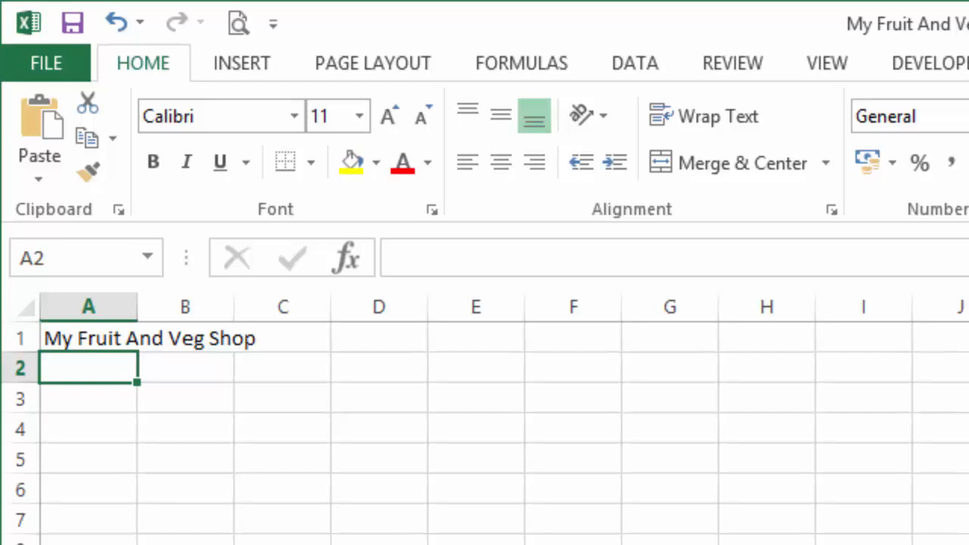
Step: Edit A1 in place so 'Veg' becomes 'Veggie', giving 'My Fruit And Veggie Shop'
{"action": "key", "text": "Delete"}
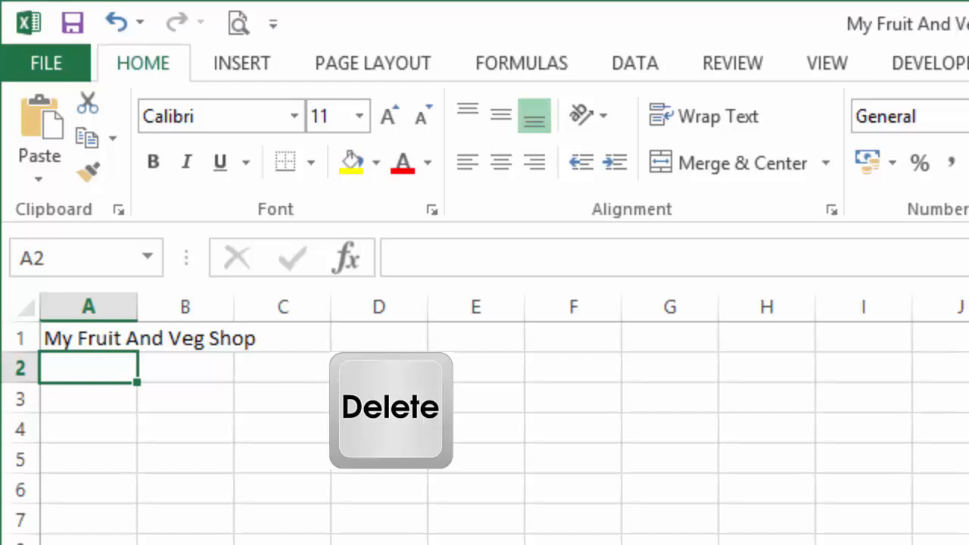
{"action": "key", "text": "delete"}
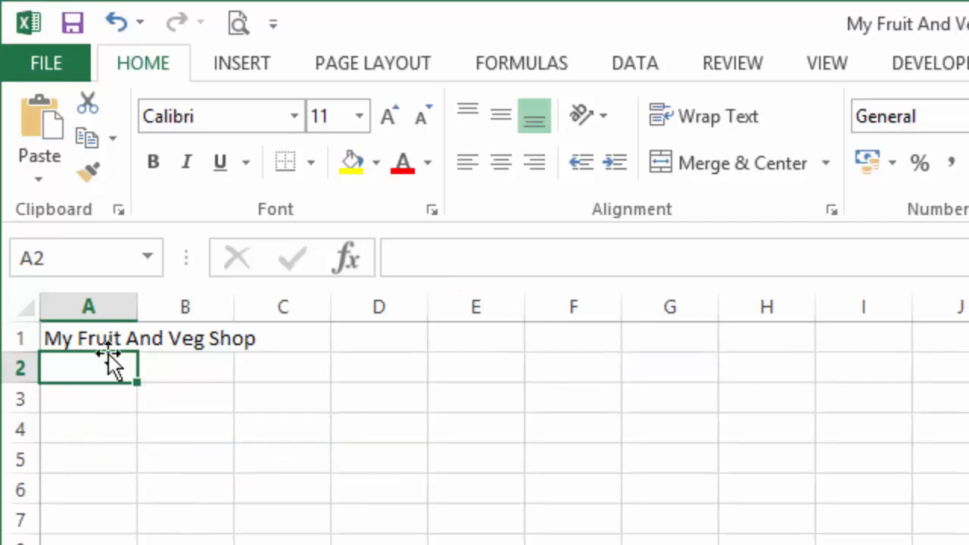
{"action": "left_click", "coordinate": [88, 339]}
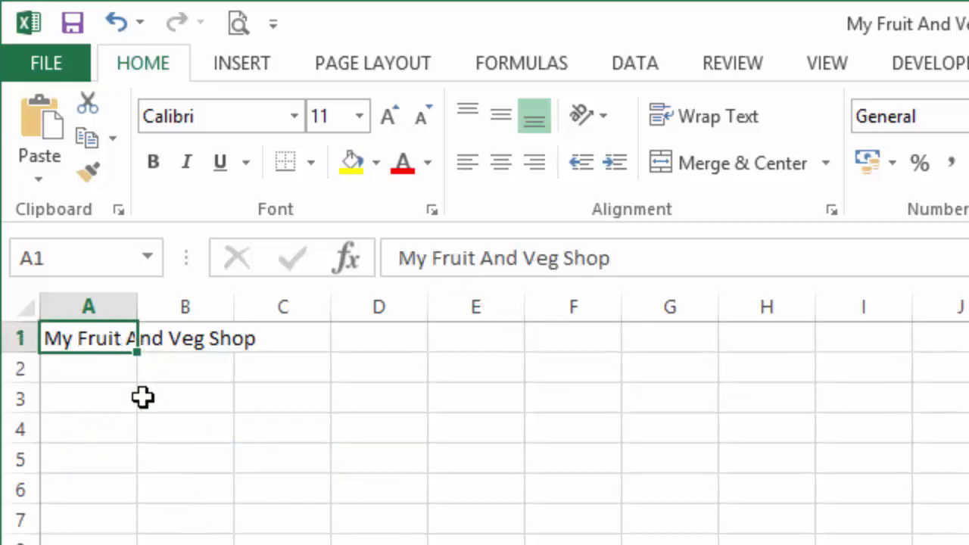
{"action": "mouse_move", "coordinate": [106, 339]}
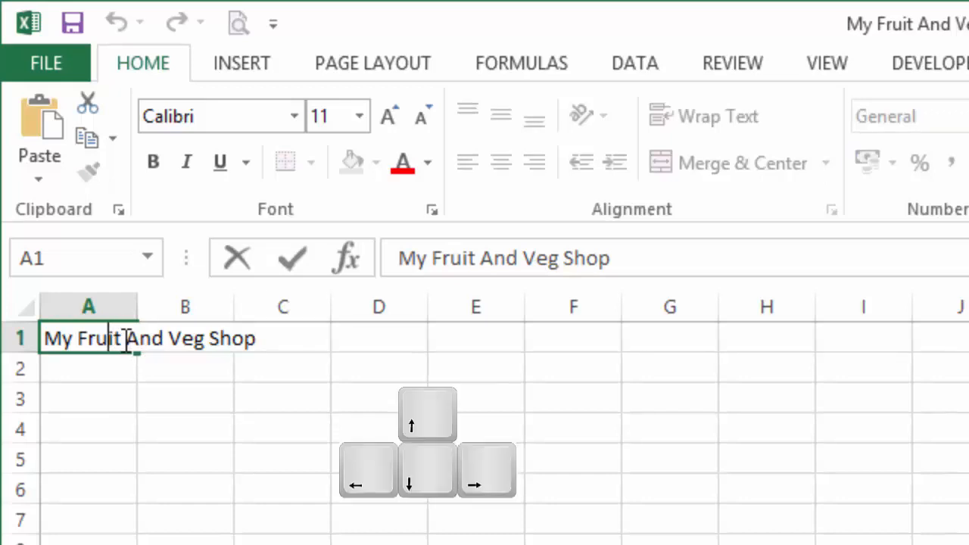
{"action": "key", "text": "Right"}
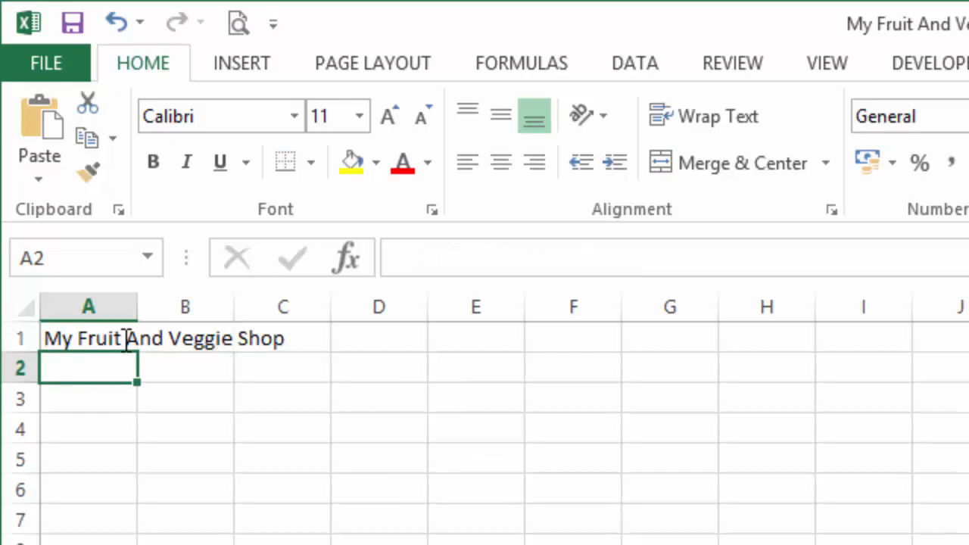
{"action": "mouse_move", "coordinate": [377, 430]}
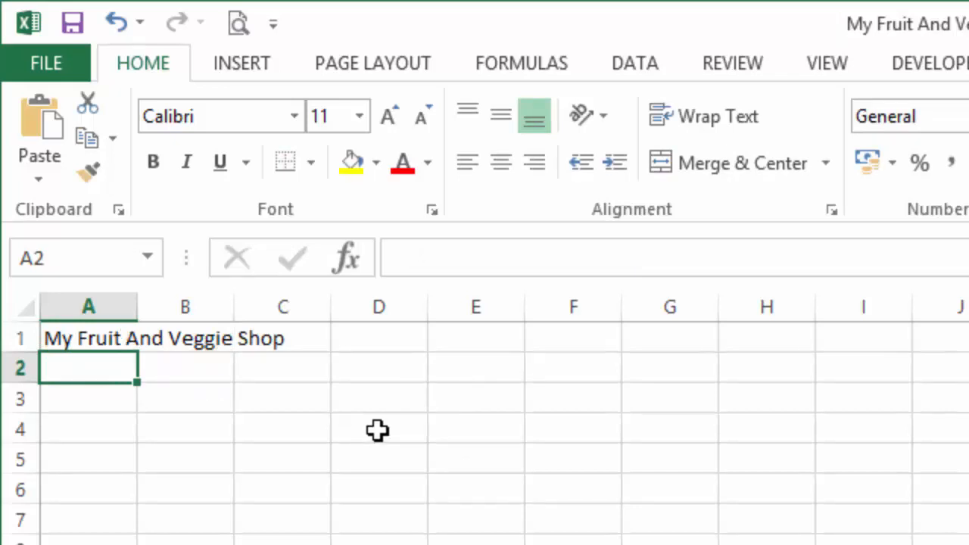
{"action": "left_click", "coordinate": [87, 338]}
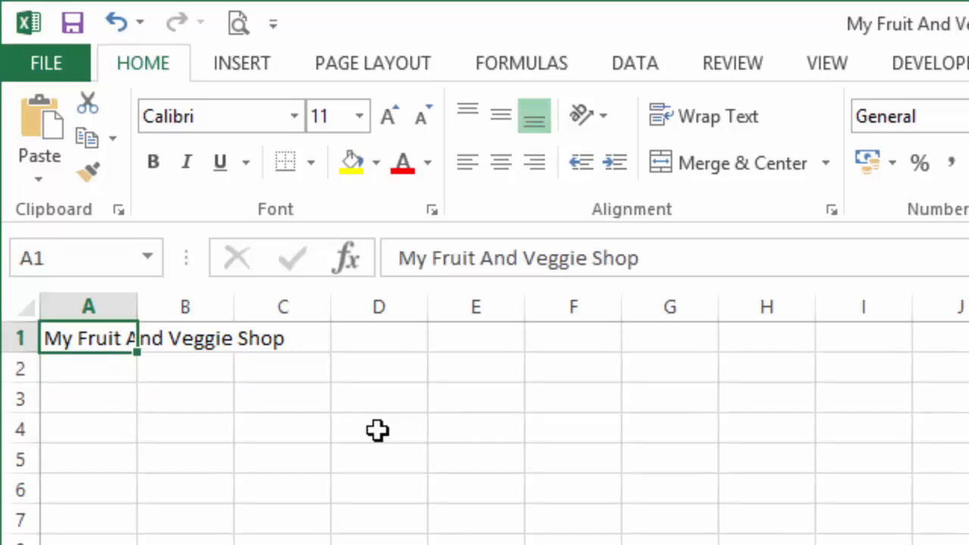
Step: Delete 'gie' via F2 editing so A1 reads 'My Fruit And Veg Shop' again
{"action": "key", "text": "F2"}
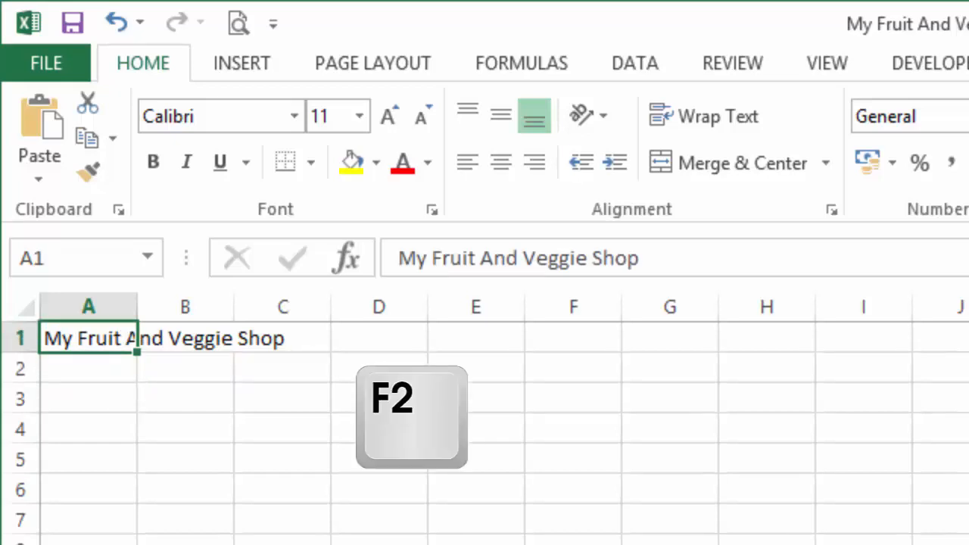
{"action": "key", "text": "F2"}
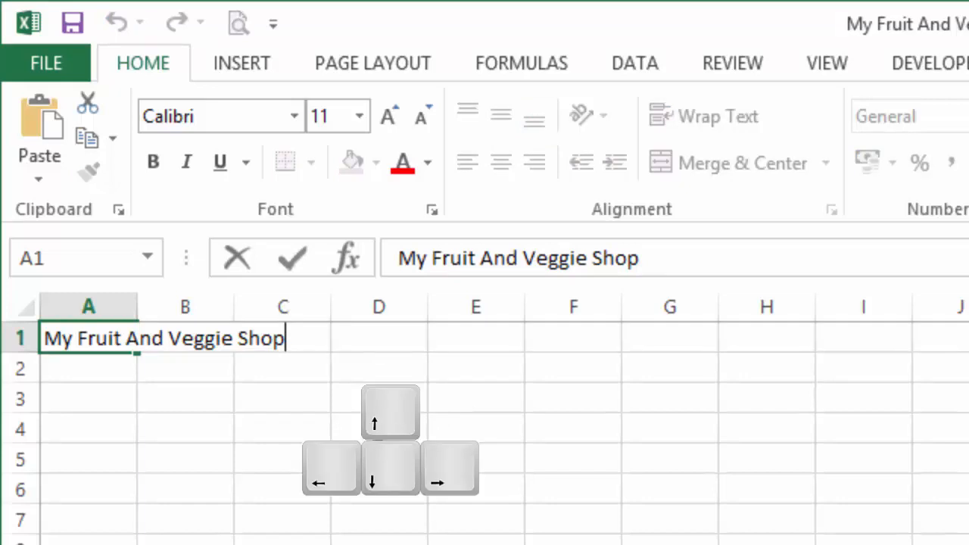
{"action": "key", "text": "left"}
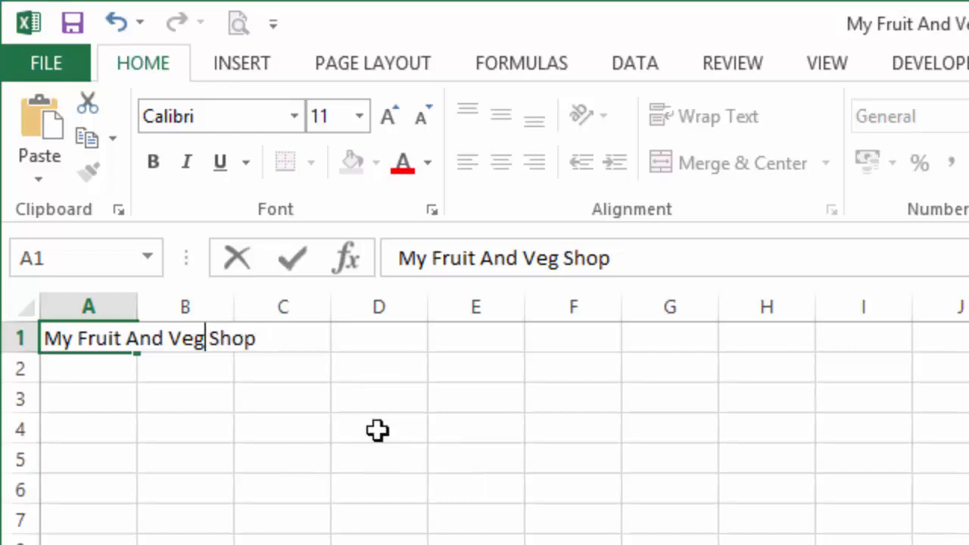
{"action": "key", "text": "enter"}
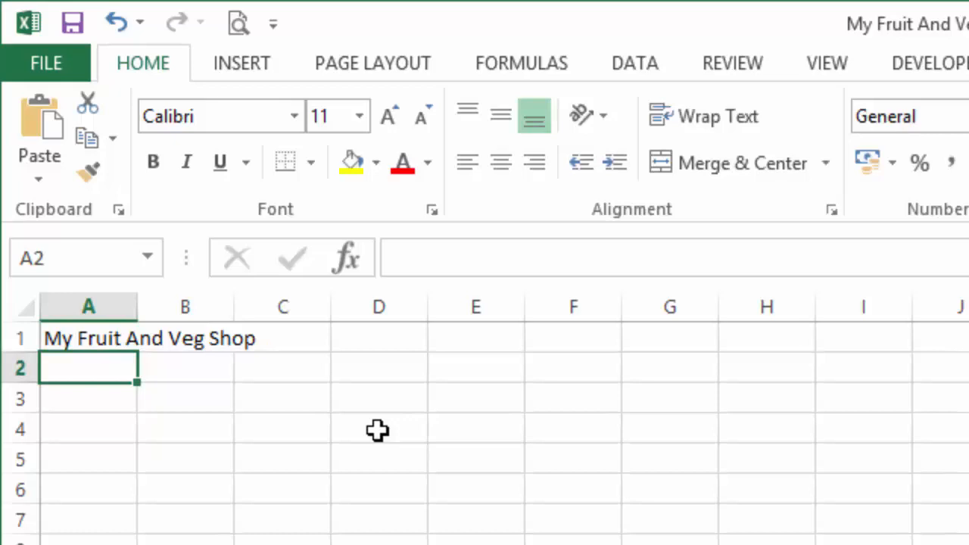
Step: Append 'ghghjhgjhg' after Shop in A1 using the Formula Bar
{"action": "left_click", "coordinate": [88, 339]}
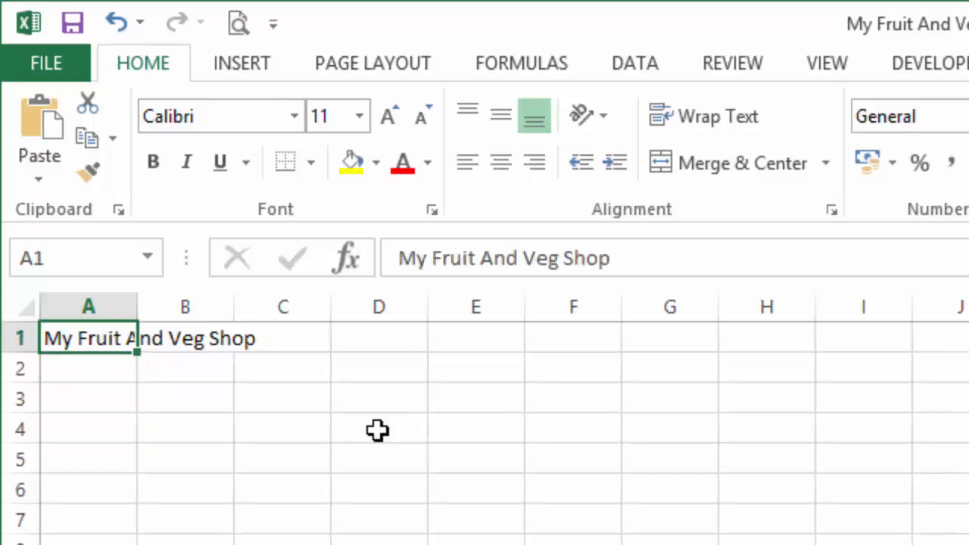
{"action": "mouse_move", "coordinate": [515, 357]}
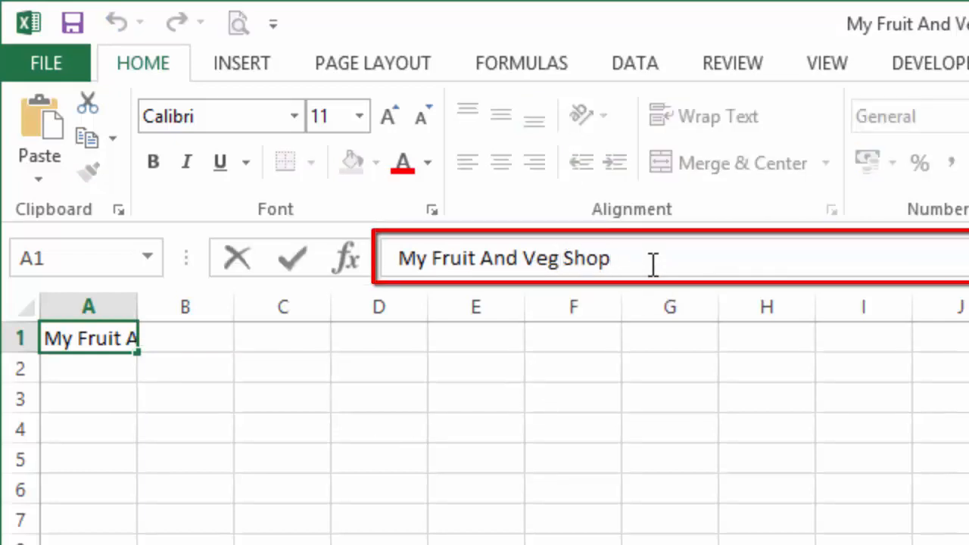
{"action": "type", "text": "ghgnjhgjhg"}
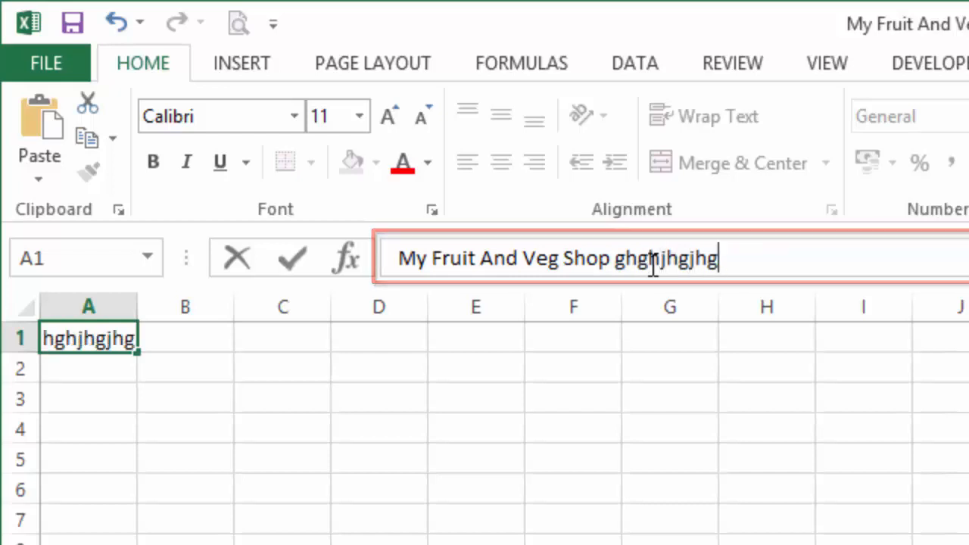
{"action": "key", "text": "enter"}
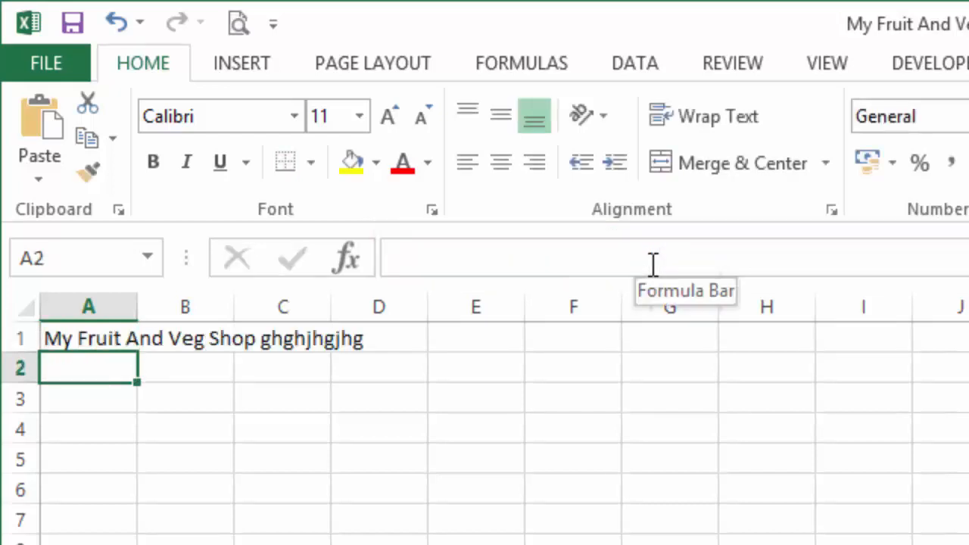